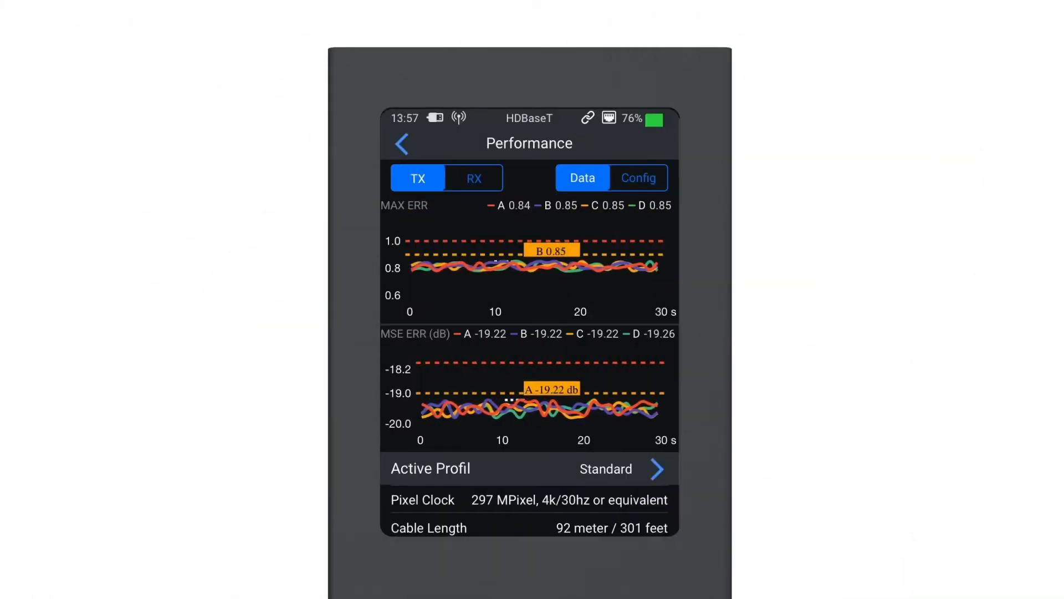
# Go back from the Performance screen to the HDBaseT main menu of test tools
pyautogui.click(401, 143)
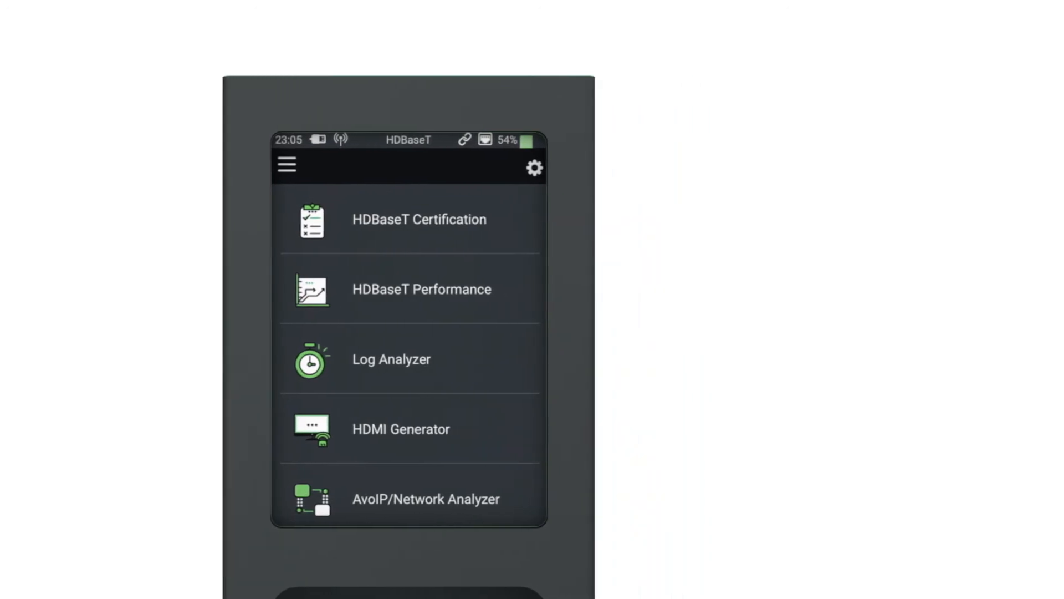
# Open HDBaseT Performance to plot live TX max error and MSE graphs for the 92 m cable
pyautogui.click(420, 288)
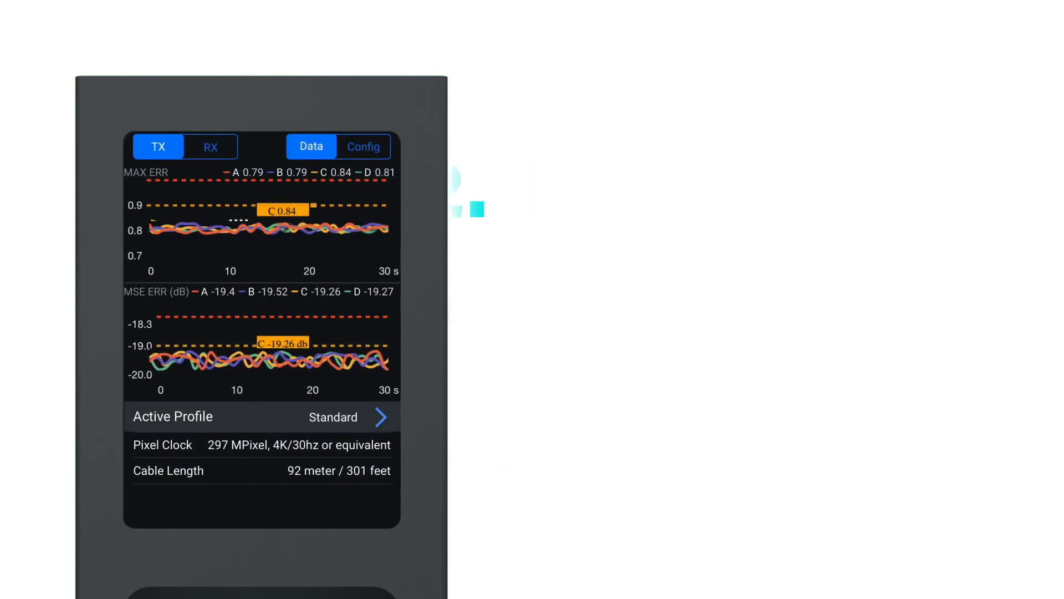